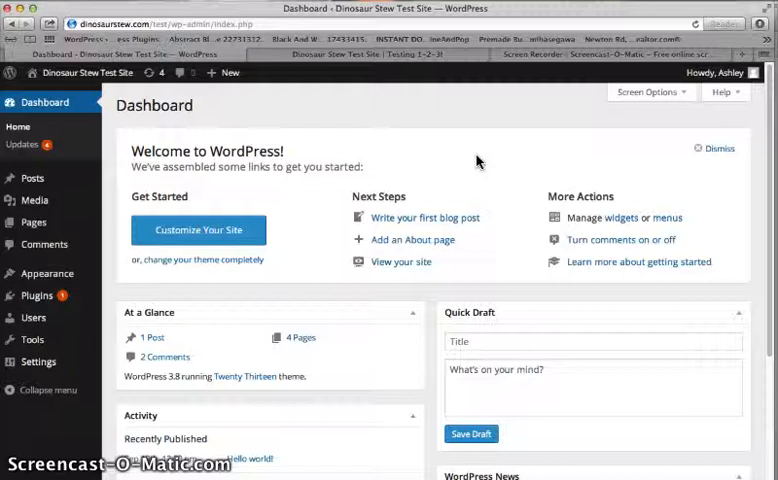
{"action": "mouse_move", "coordinate": [465, 158]}
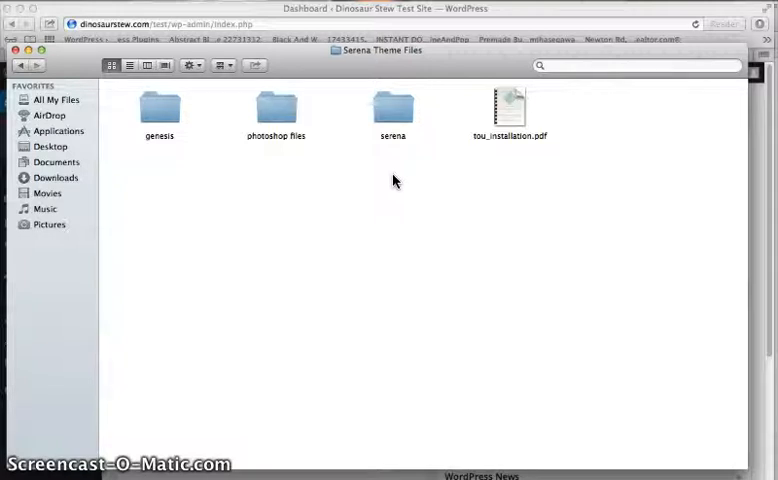
Step: Compress the genesis folder from its Finder context menu, then return to the dashboard
{"action": "left_click", "coordinate": [375, 160]}
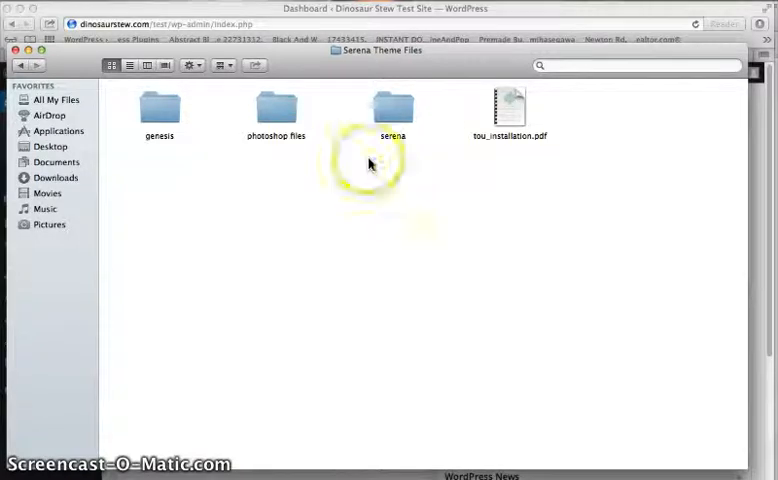
{"action": "mouse_move", "coordinate": [597, 160]}
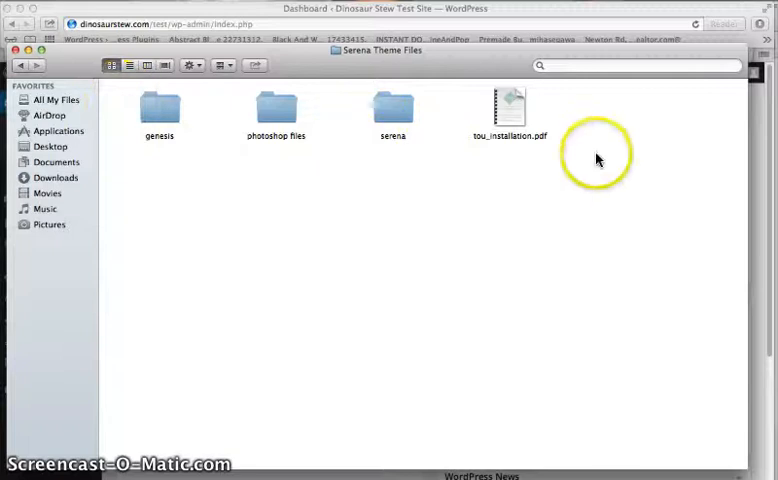
{"action": "mouse_move", "coordinate": [614, 167]}
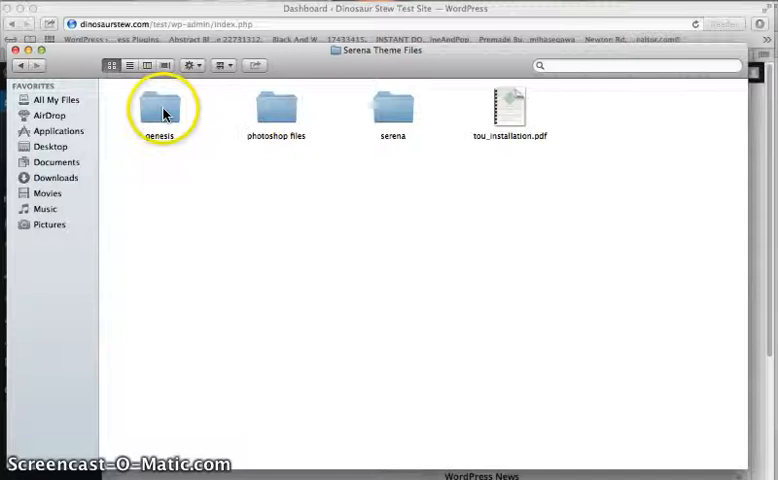
{"action": "right_click", "coordinate": [160, 108]}
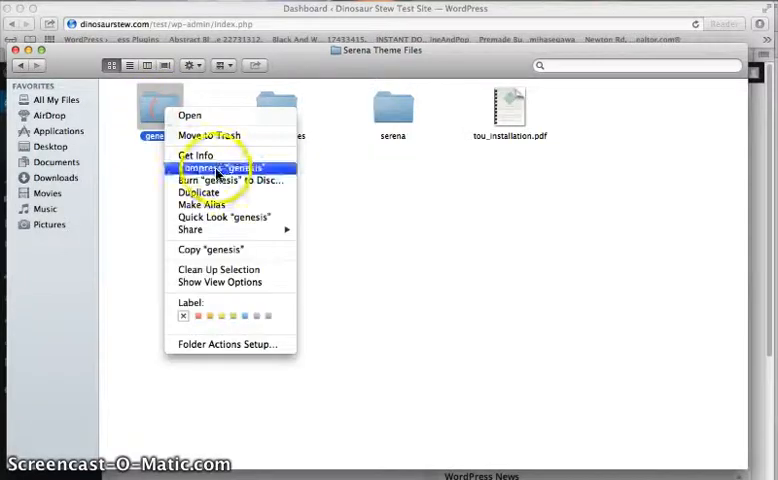
{"action": "right_click", "coordinate": [392, 104]}
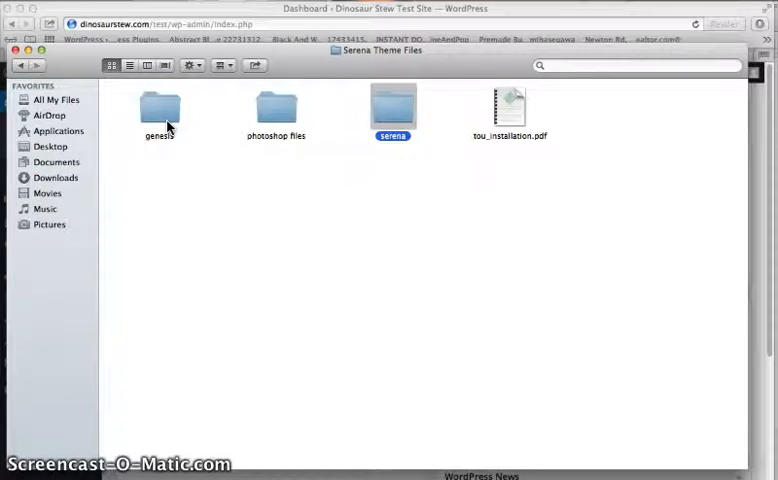
{"action": "mouse_move", "coordinate": [198, 139]}
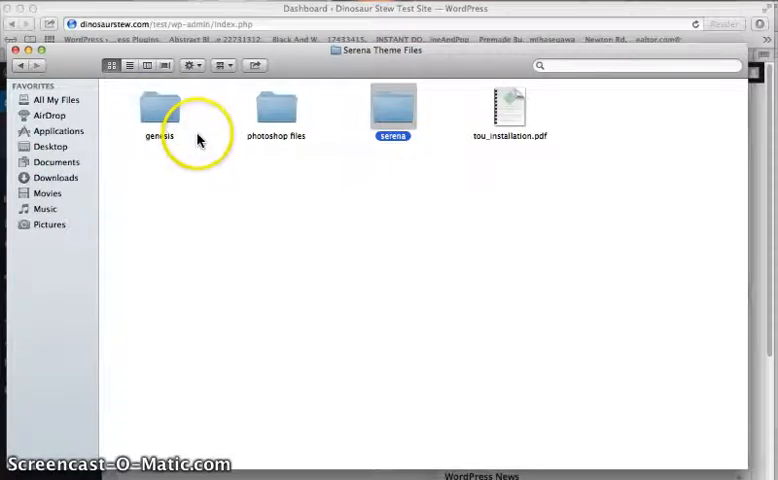
{"action": "left_click", "coordinate": [159, 108]}
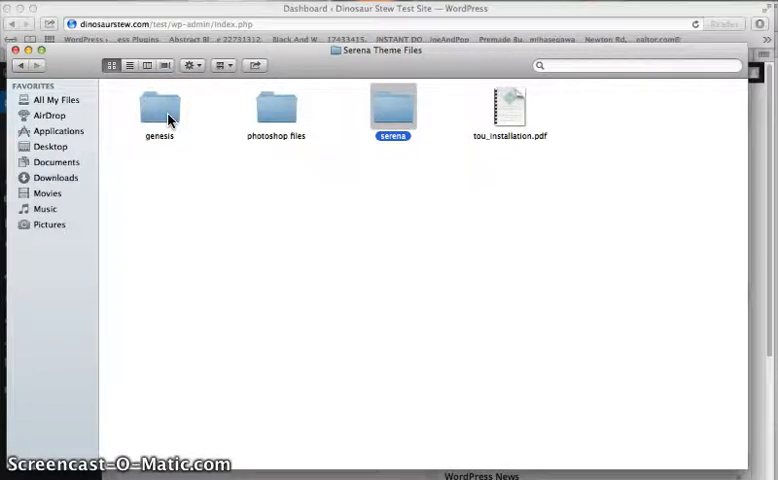
{"action": "right_click", "coordinate": [159, 107]}
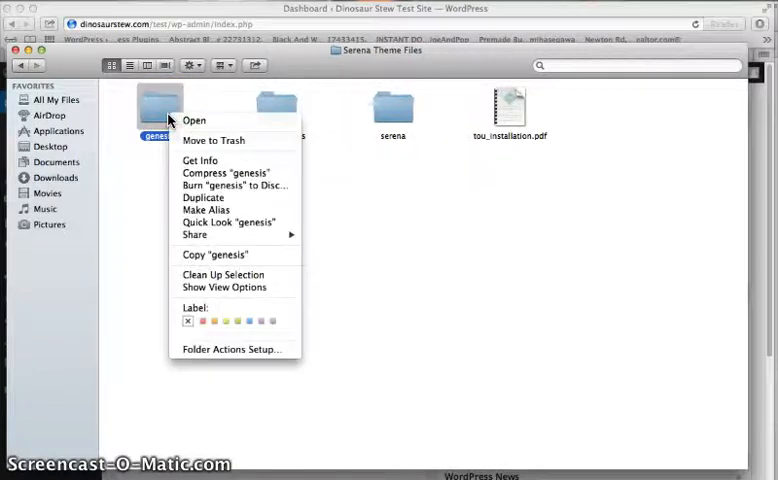
{"action": "left_click", "coordinate": [225, 172]}
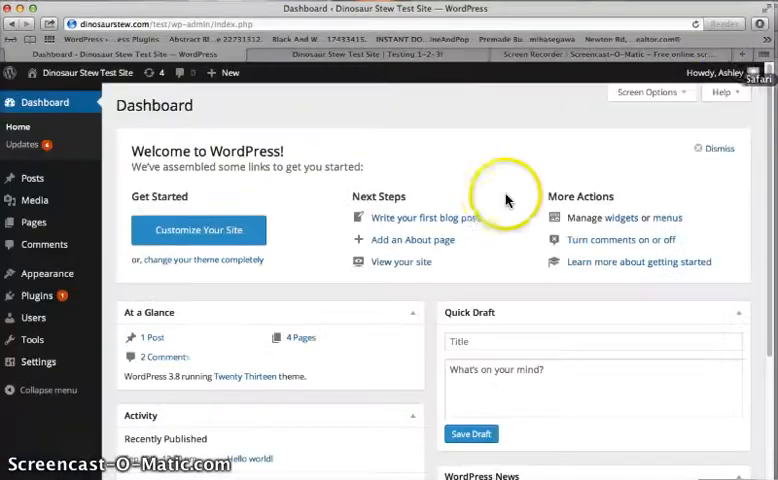
{"action": "mouse_move", "coordinate": [405, 257]}
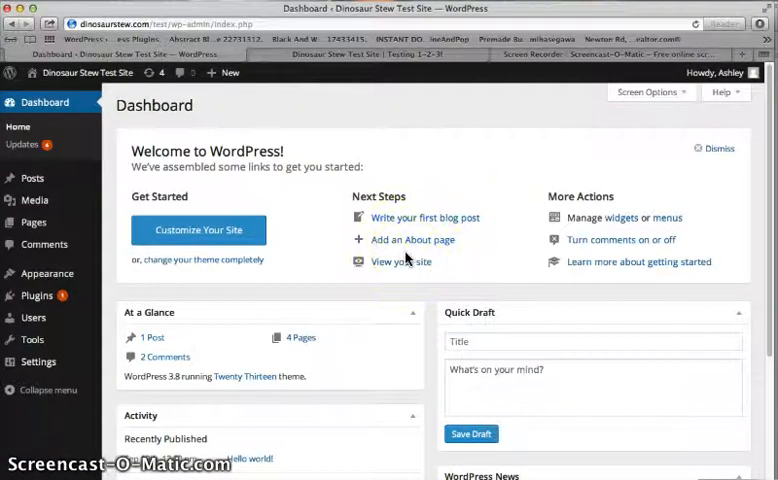
{"action": "mouse_move", "coordinate": [463, 222]}
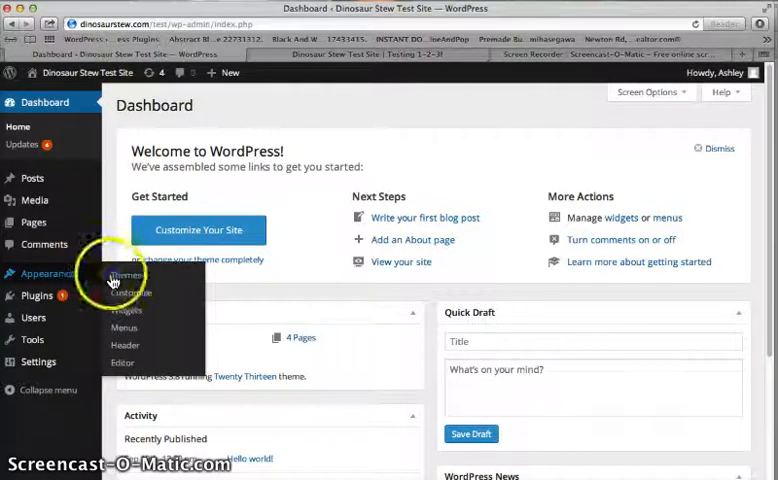
Step: Go from Appearance > Themes through Add New to the Upload theme page
{"action": "left_click", "coordinate": [125, 275]}
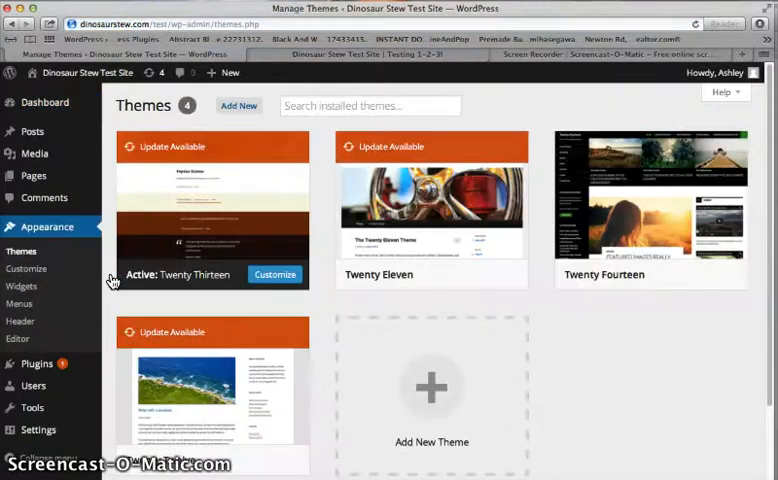
{"action": "left_click", "coordinate": [238, 105]}
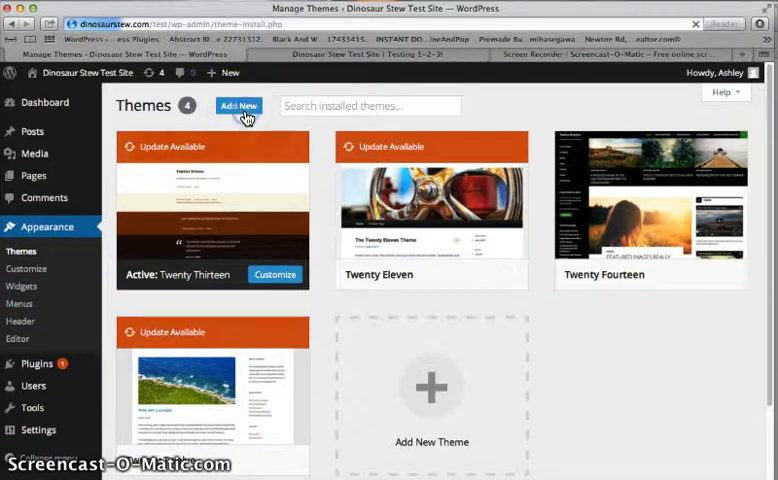
{"action": "left_click", "coordinate": [238, 106]}
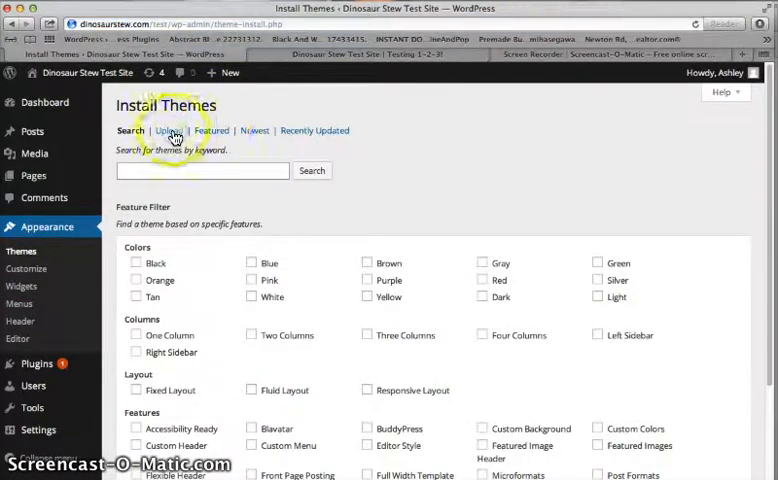
{"action": "left_click", "coordinate": [167, 130]}
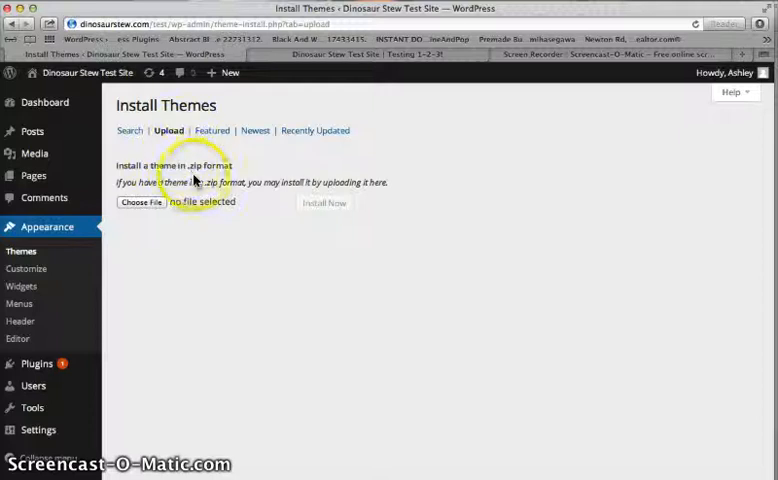
{"action": "mouse_move", "coordinate": [180, 182]}
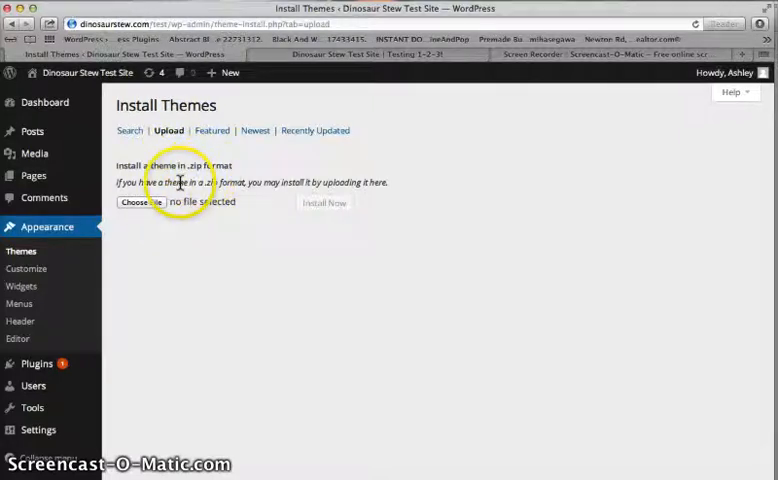
Step: Install genesis.zip from the Serena Theme Files folder and return to the Themes list
{"action": "left_click", "coordinate": [138, 202]}
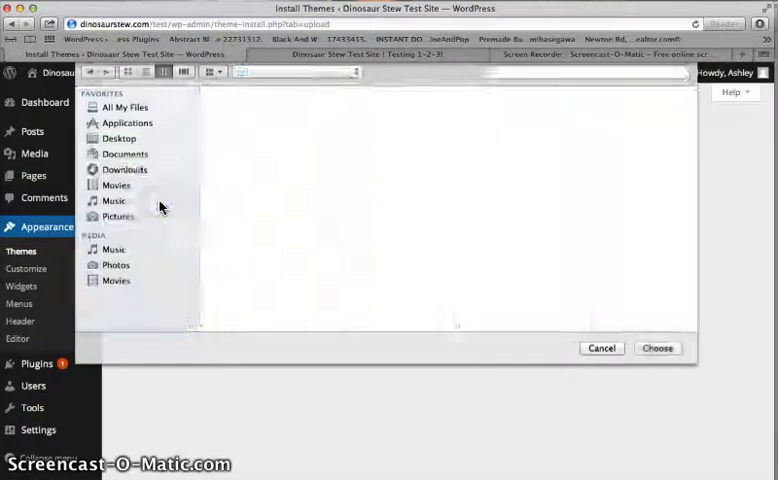
{"action": "left_click", "coordinate": [124, 169]}
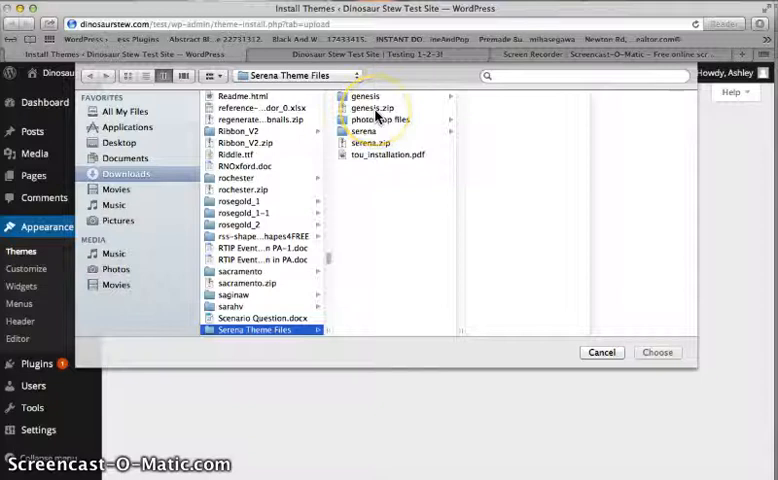
{"action": "left_click", "coordinate": [375, 107]}
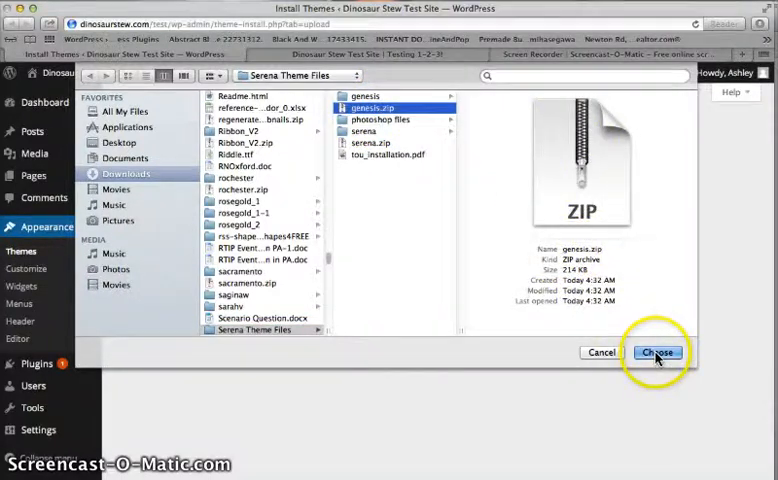
{"action": "left_click", "coordinate": [658, 352]}
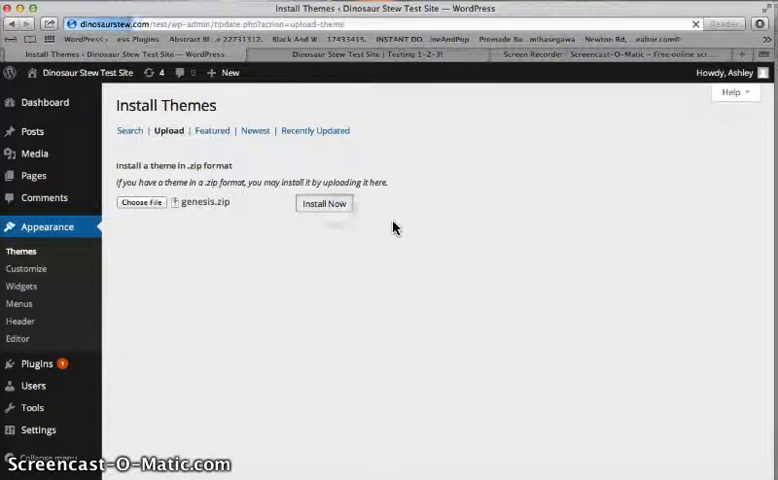
{"action": "mouse_move", "coordinate": [407, 234]}
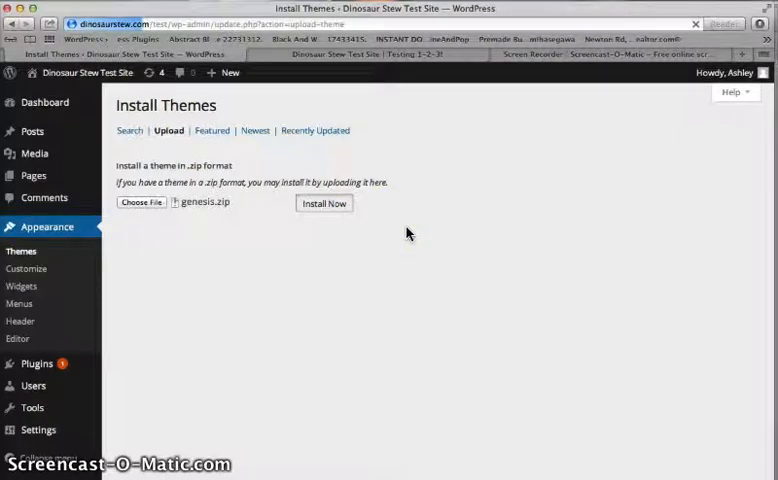
{"action": "left_click", "coordinate": [324, 203]}
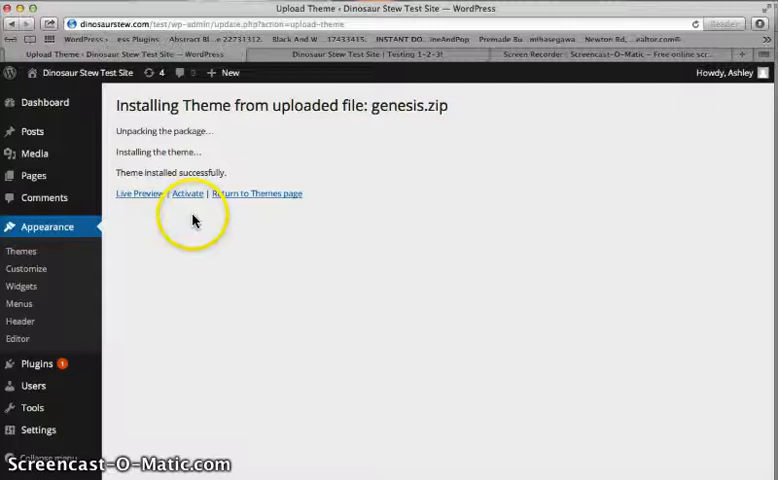
{"action": "mouse_move", "coordinate": [214, 221]}
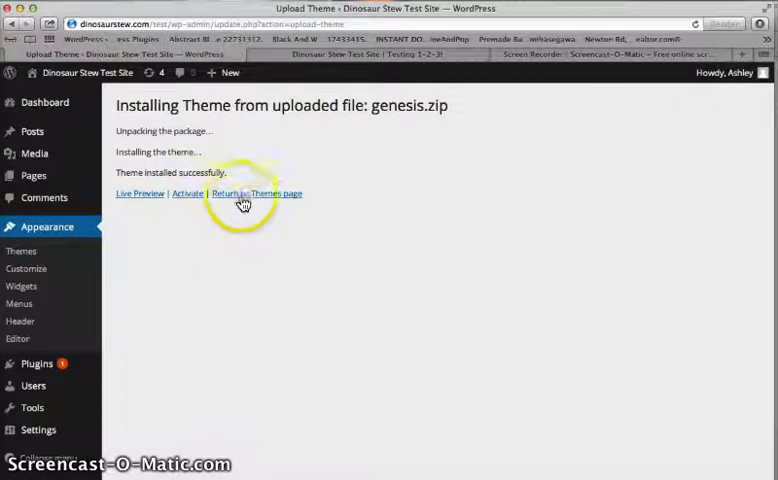
{"action": "left_click", "coordinate": [257, 193]}
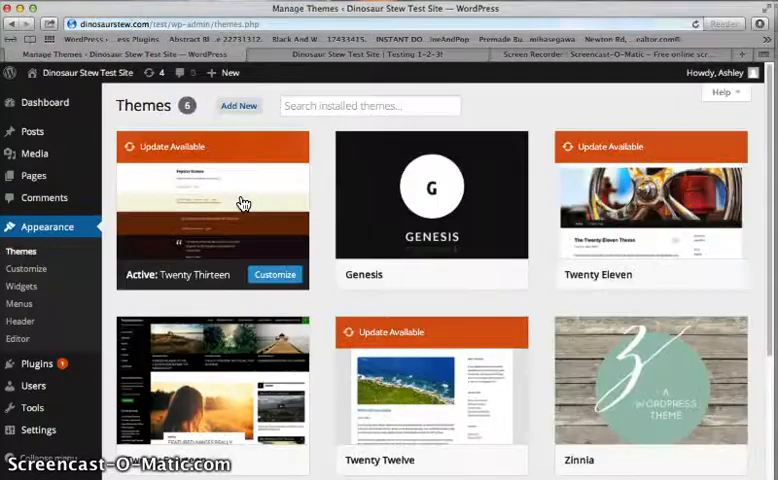
Step: Select serena.zip as the theme file to upload on a new Upload page
{"action": "left_click", "coordinate": [239, 105]}
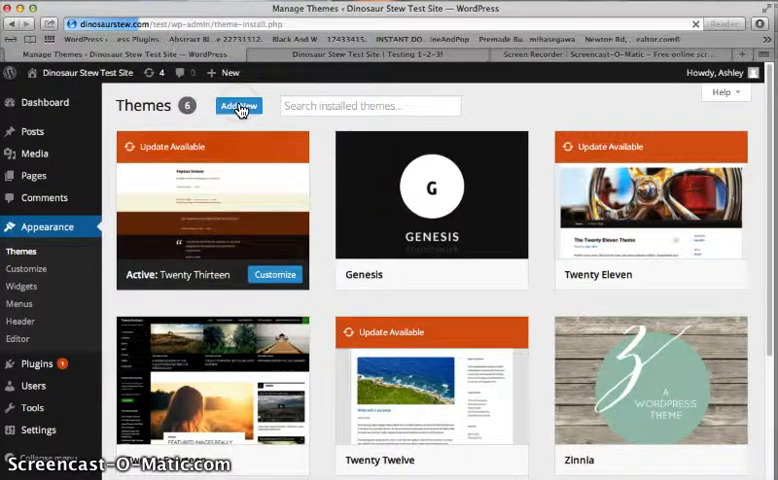
{"action": "left_click", "coordinate": [238, 106]}
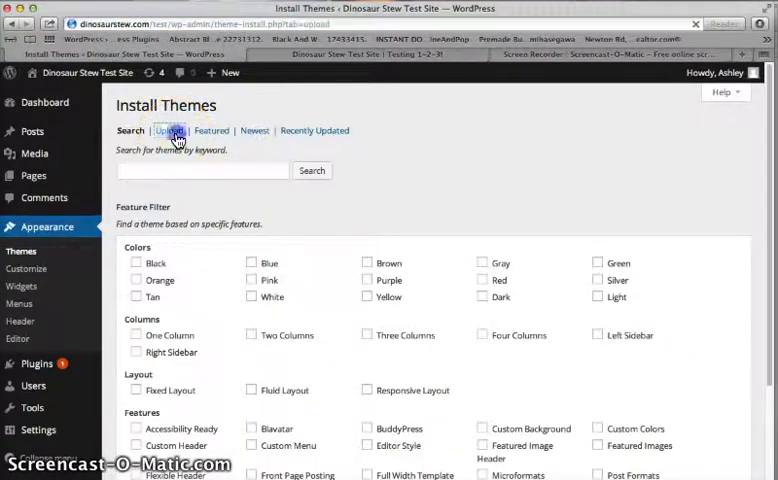
{"action": "left_click", "coordinate": [168, 130]}
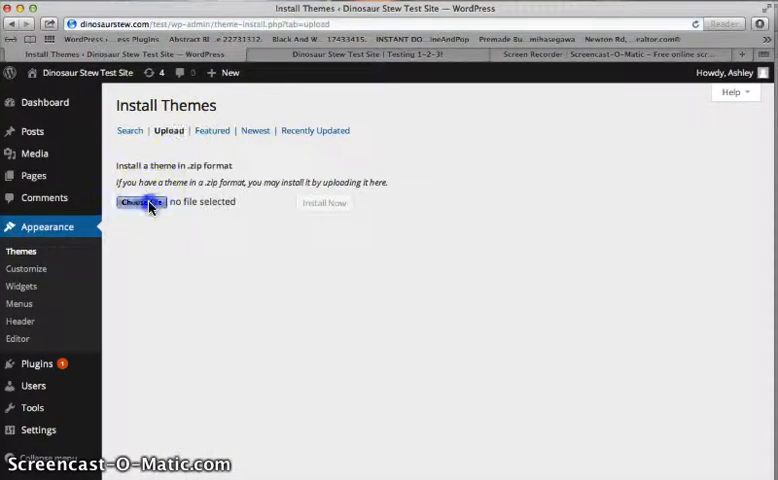
{"action": "left_click", "coordinate": [141, 201]}
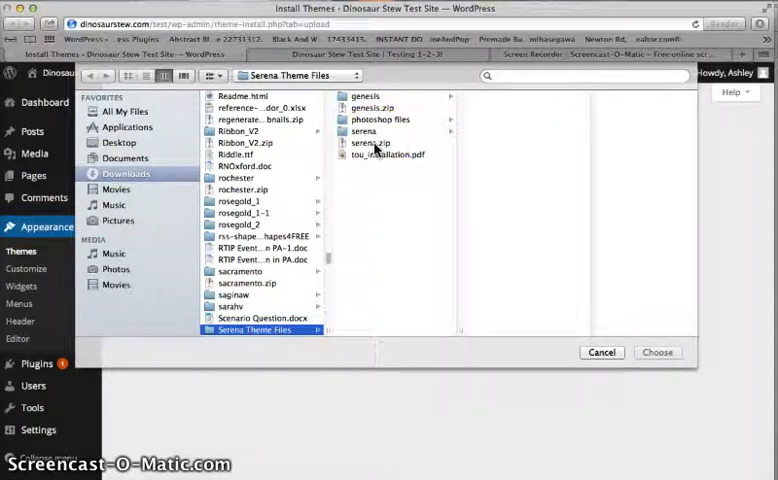
{"action": "left_click", "coordinate": [371, 142]}
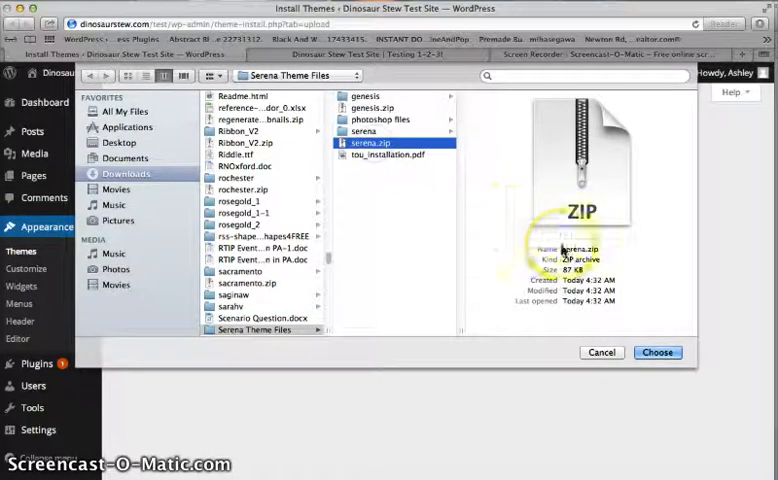
{"action": "left_click", "coordinate": [657, 352]}
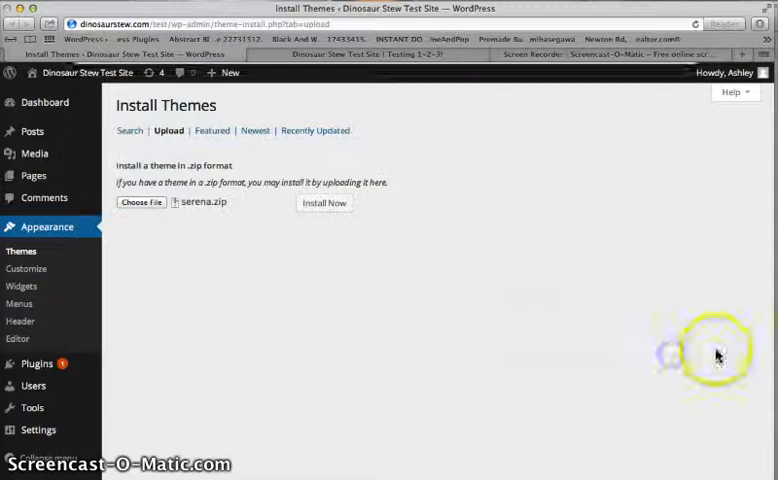
Step: Install the Serena theme from serena.zip and activate it
{"action": "left_click", "coordinate": [324, 203]}
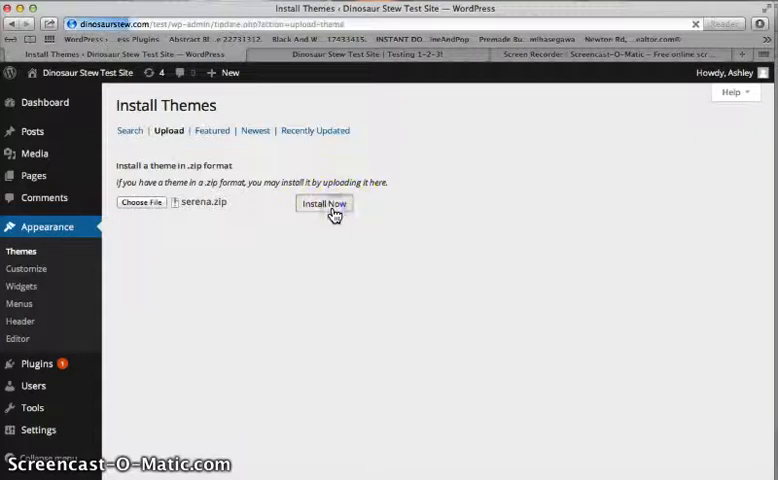
{"action": "left_click", "coordinate": [324, 204]}
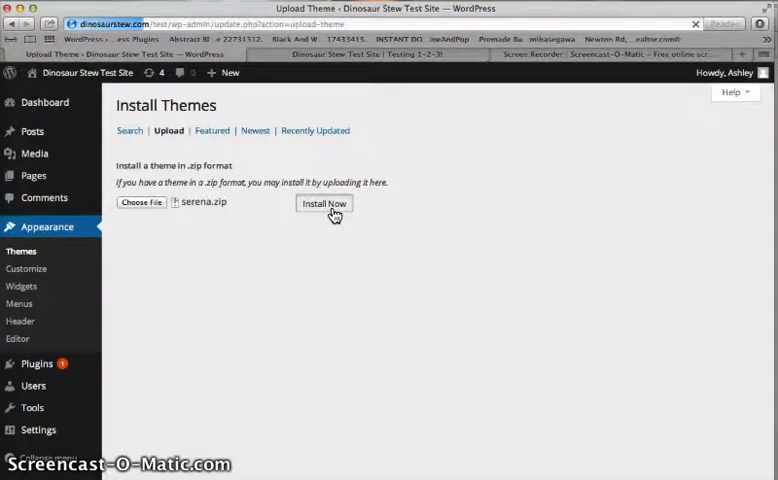
{"action": "left_click", "coordinate": [323, 204]}
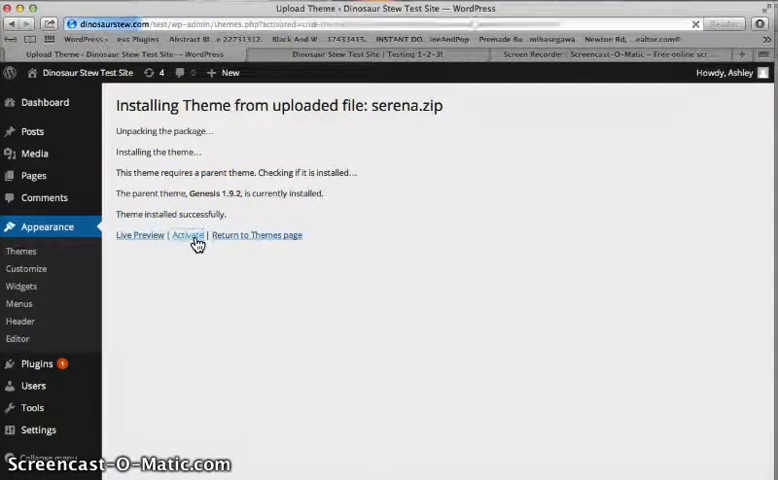
{"action": "left_click", "coordinate": [188, 234]}
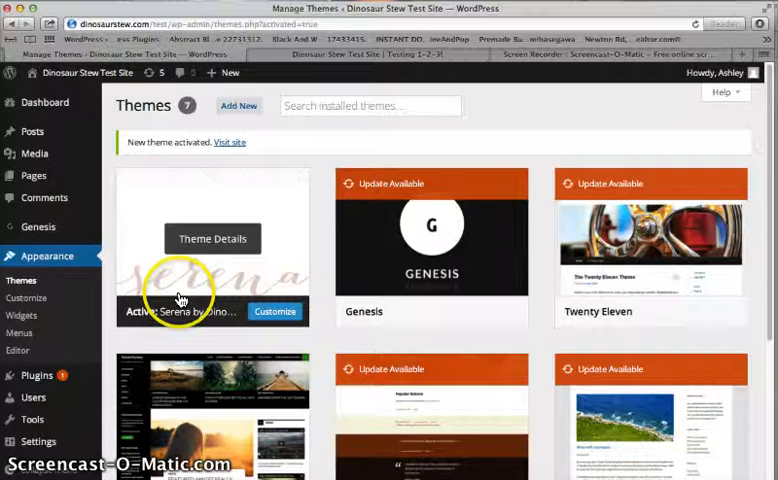
{"action": "mouse_move", "coordinate": [330, 345]}
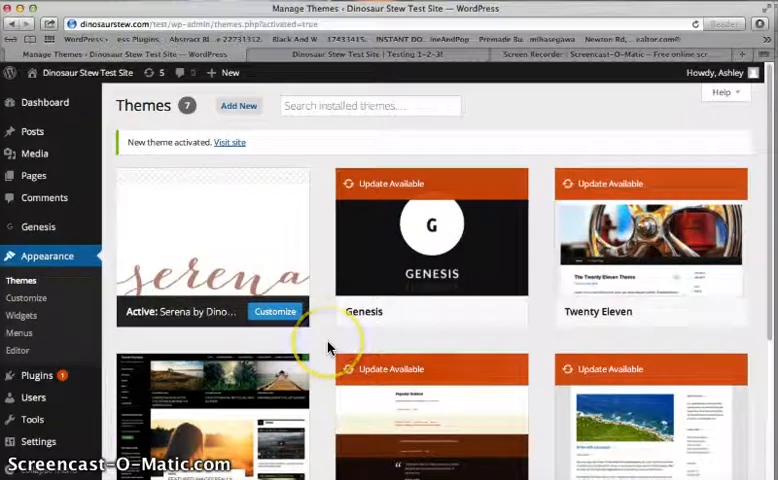